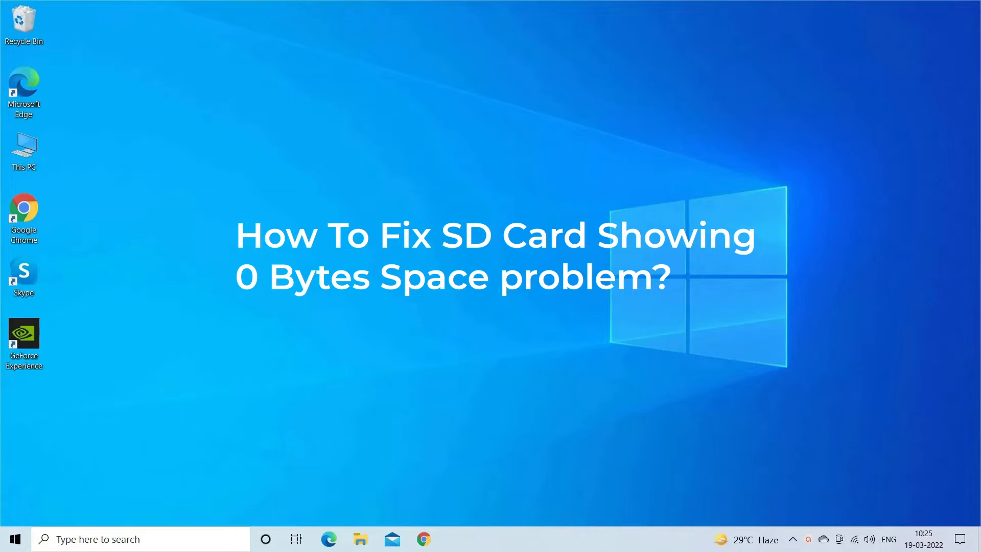
Step: Browse the Start menu's app list from the desktop
click(386, 480)
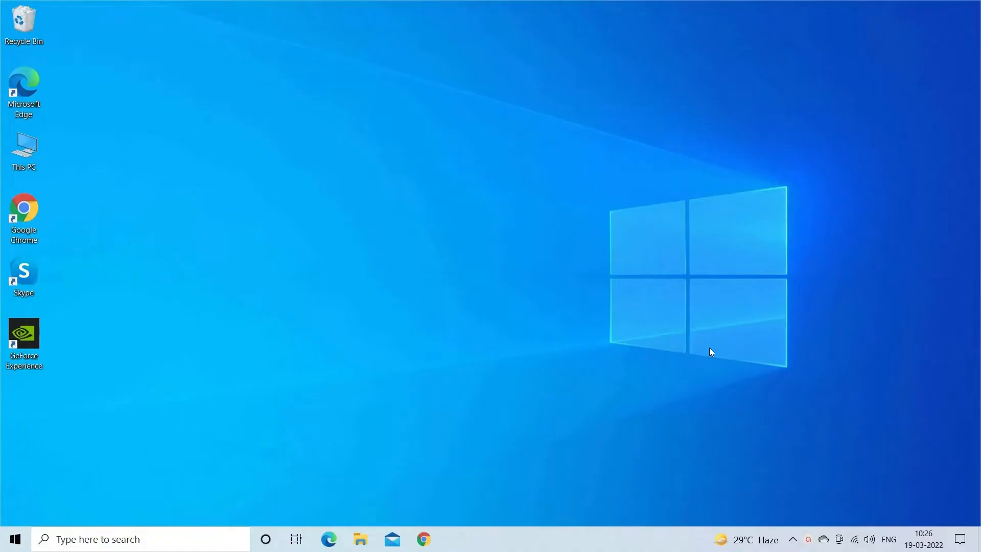
click(15, 539)
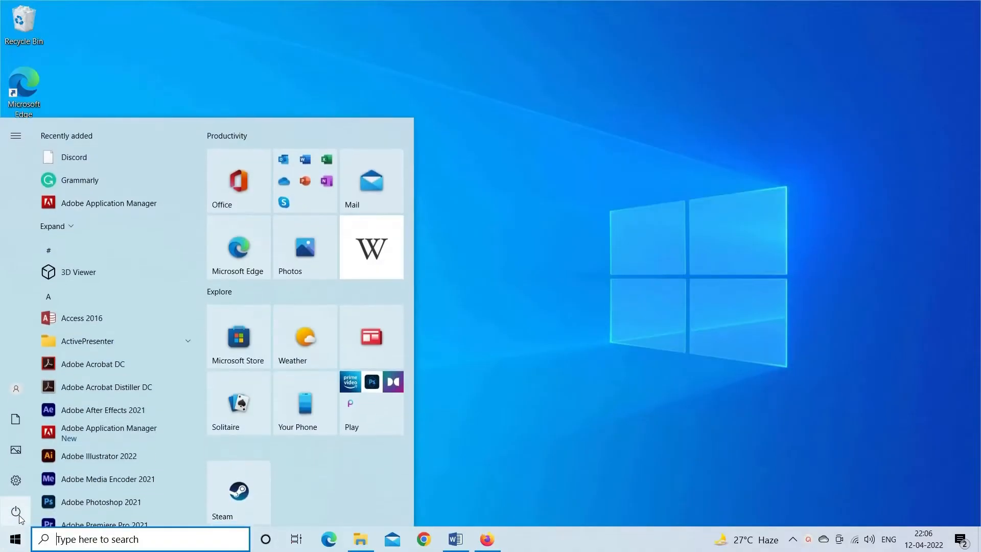
click(15, 511)
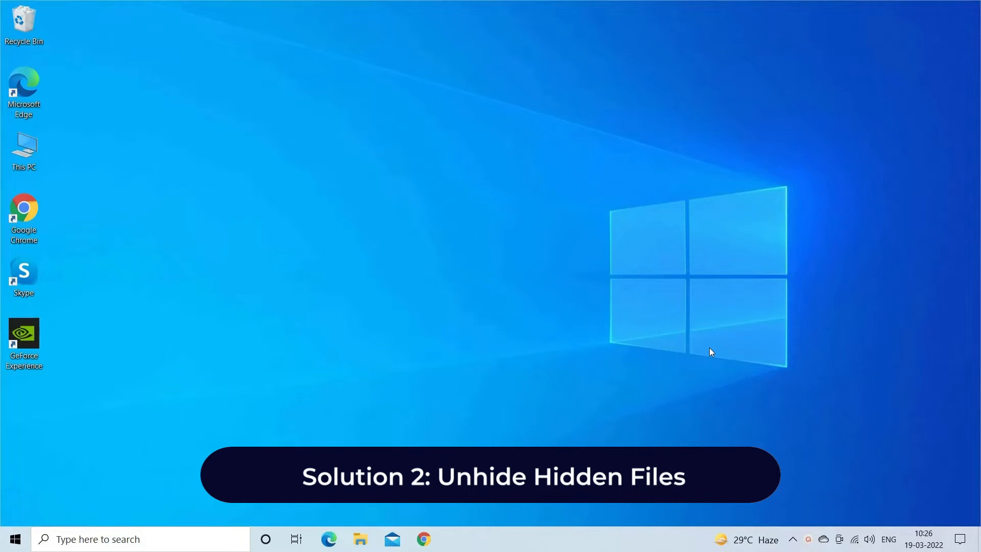
mouse_move(699, 307)
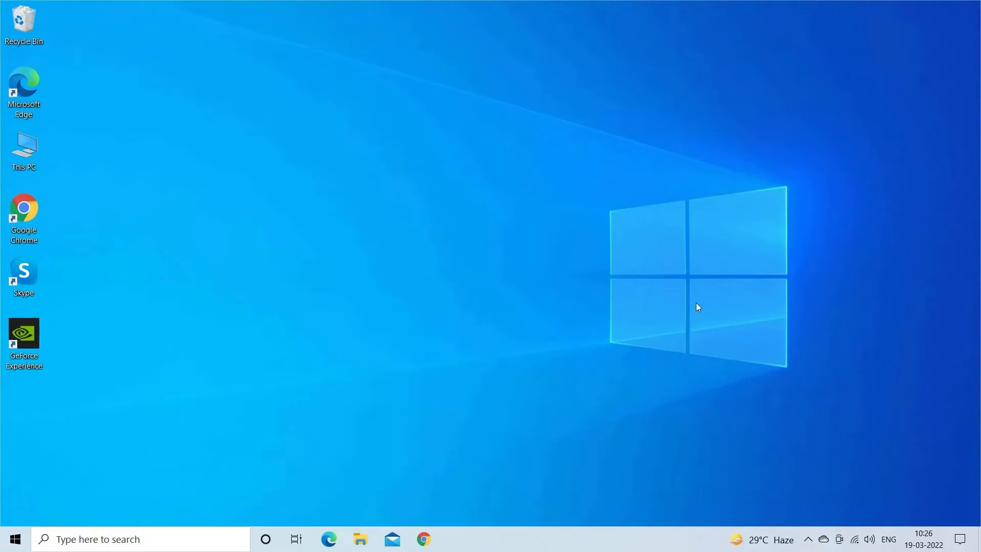
mouse_move(352, 213)
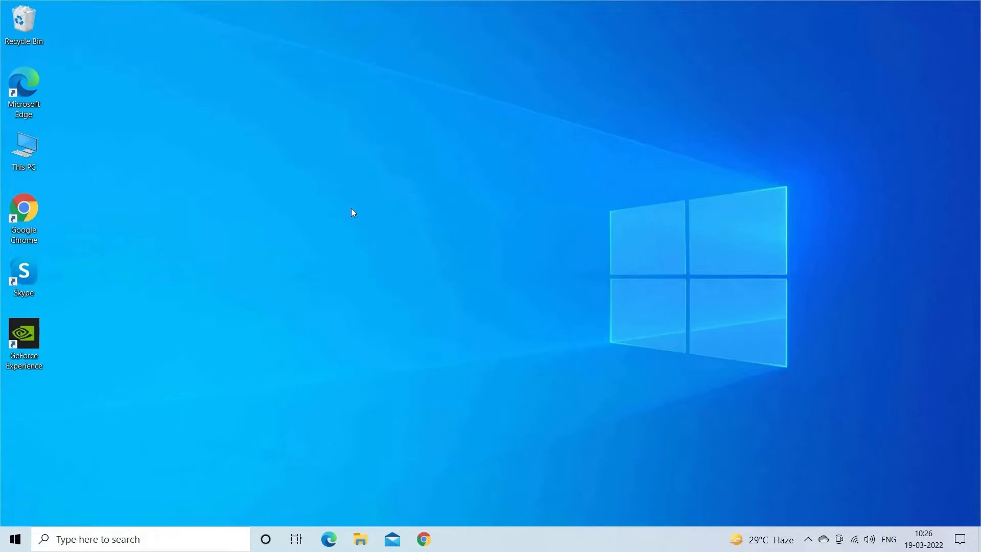
Step: Show hidden items on the USB (A:) drive via This PC in File Explorer
double_click(23, 147)
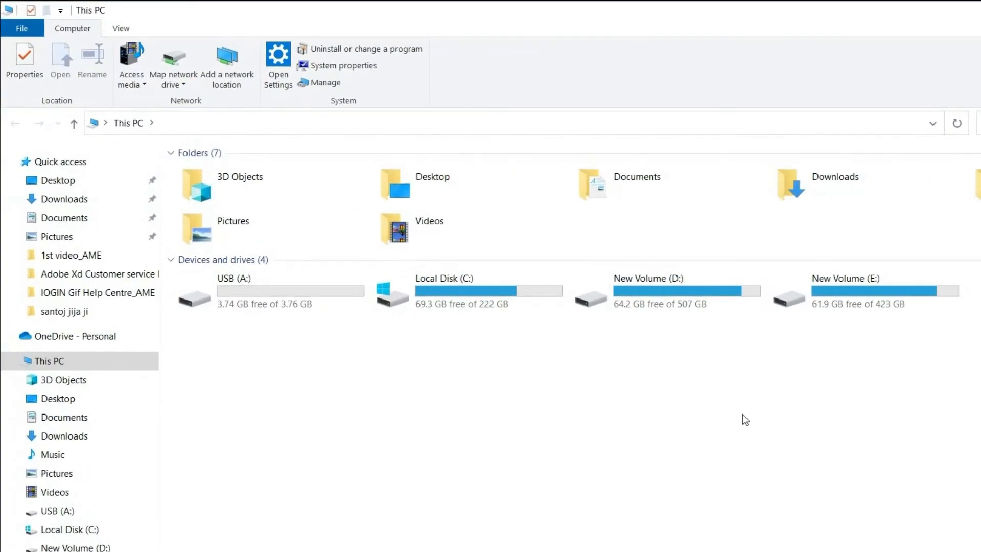
mouse_move(277, 378)
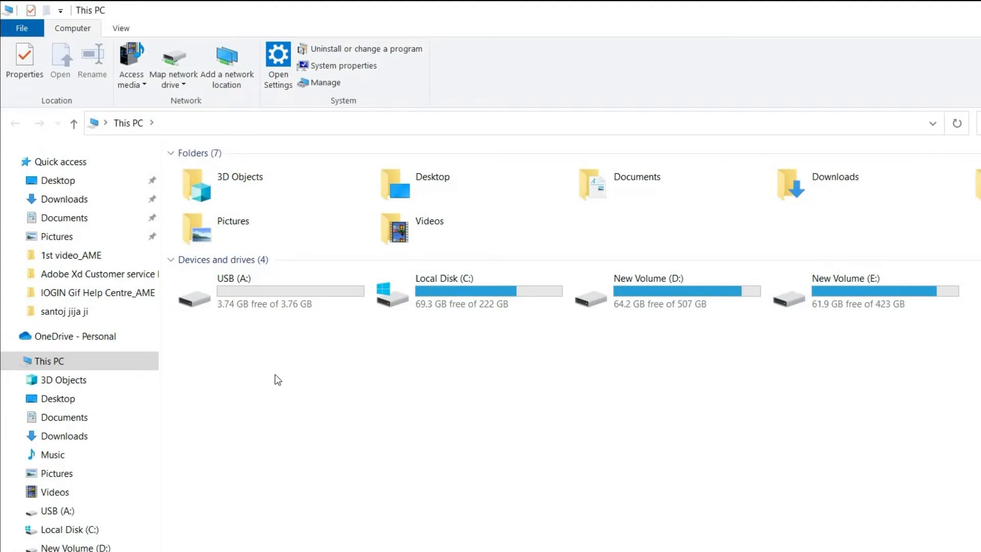
double_click(233, 278)
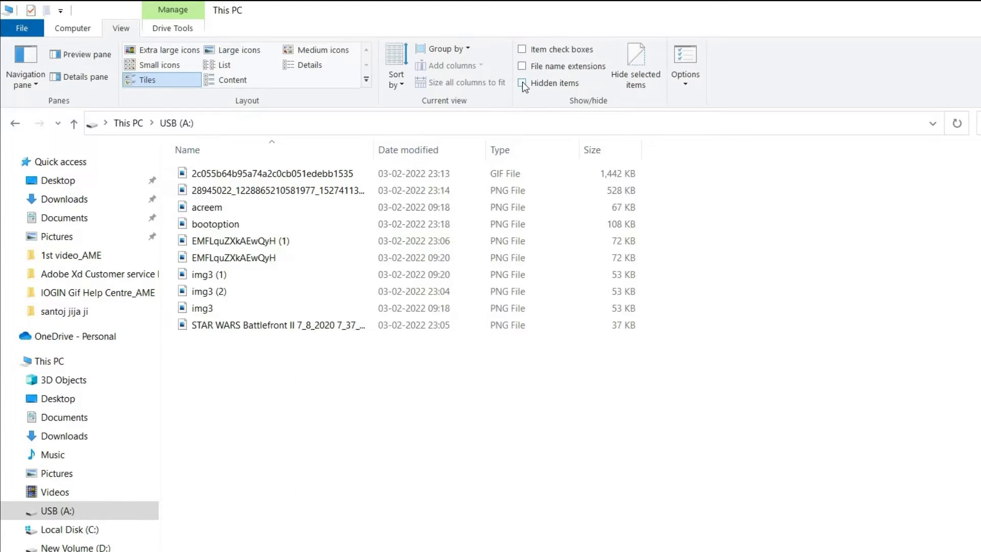
click(522, 83)
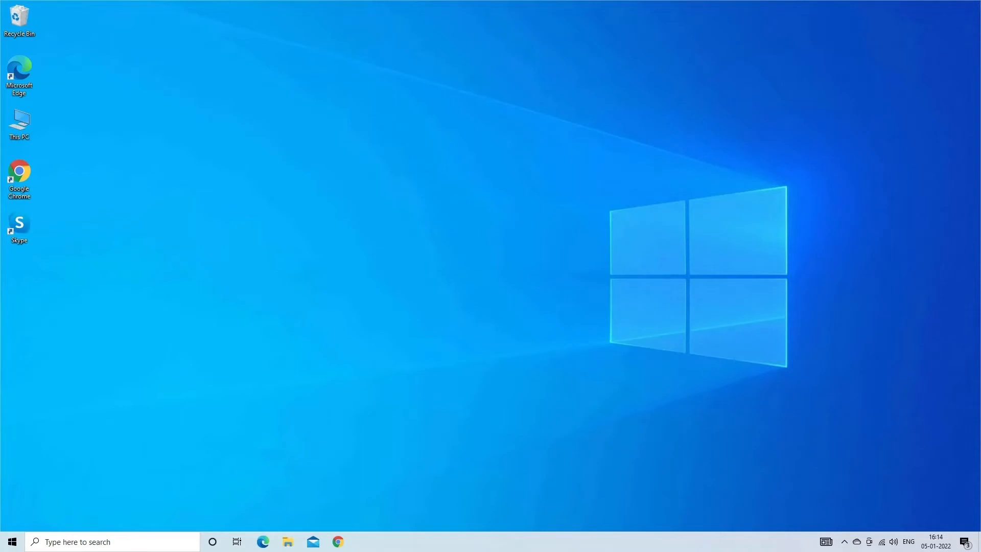
mouse_move(585, 227)
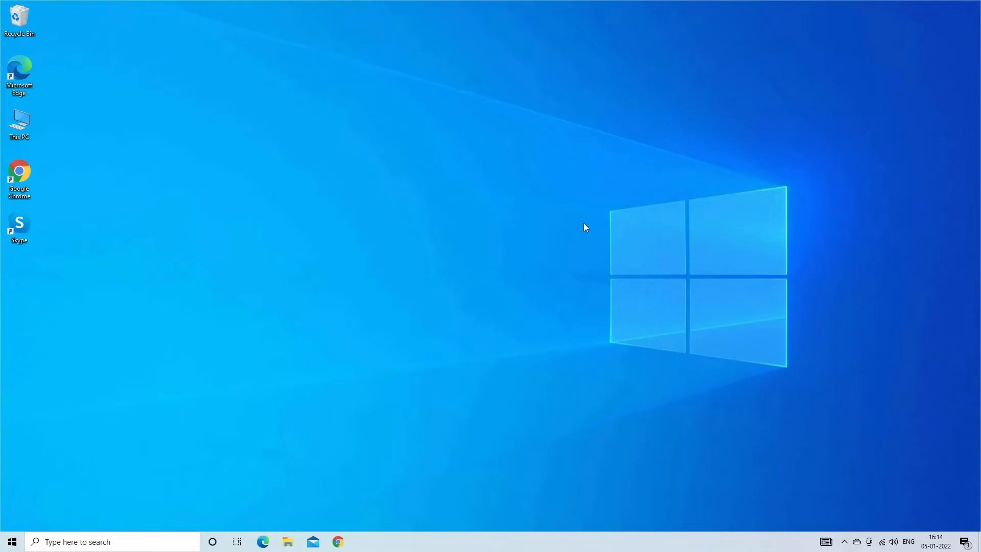
mouse_move(550, 225)
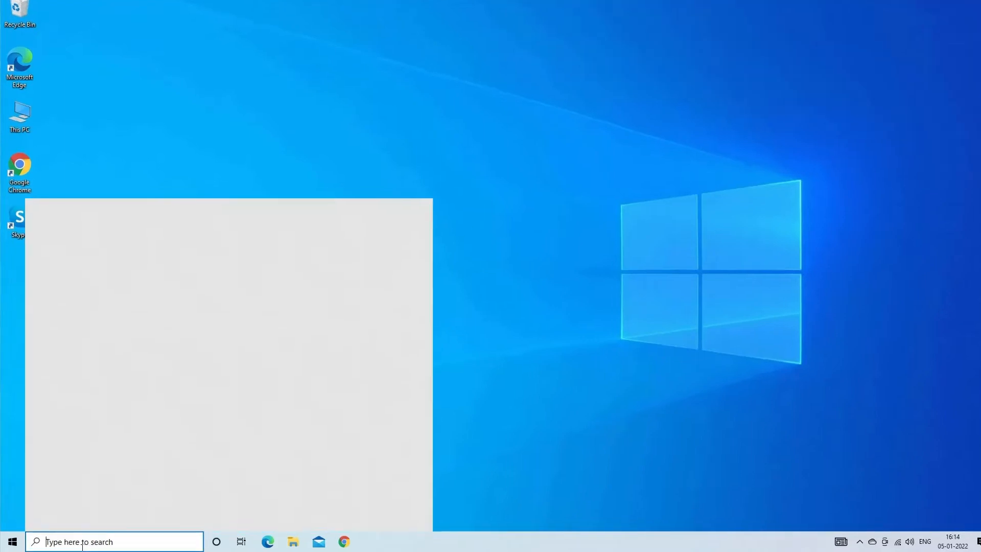
Step: Launch Command Prompt as administrator from a Windows Search for 'cmd'
text(cmd)
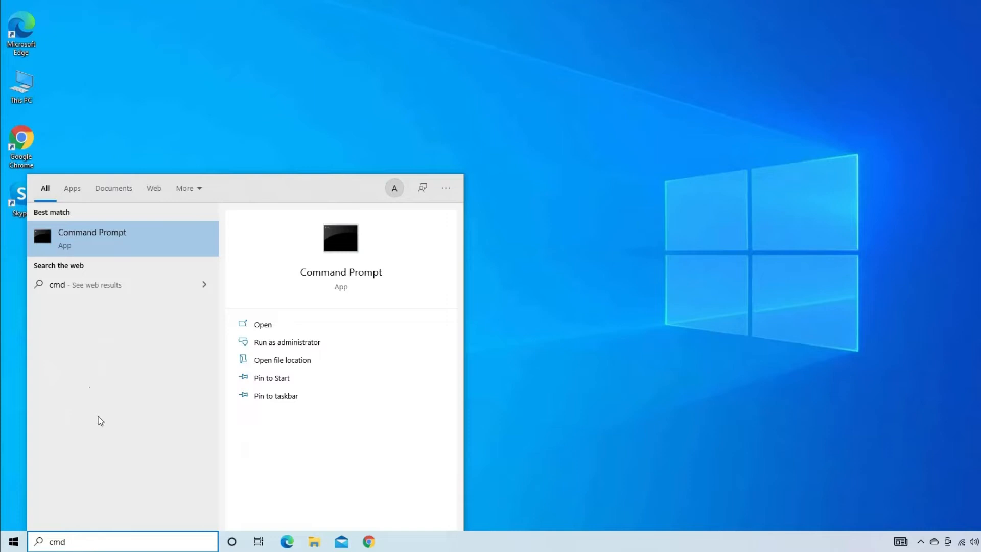
click(286, 341)
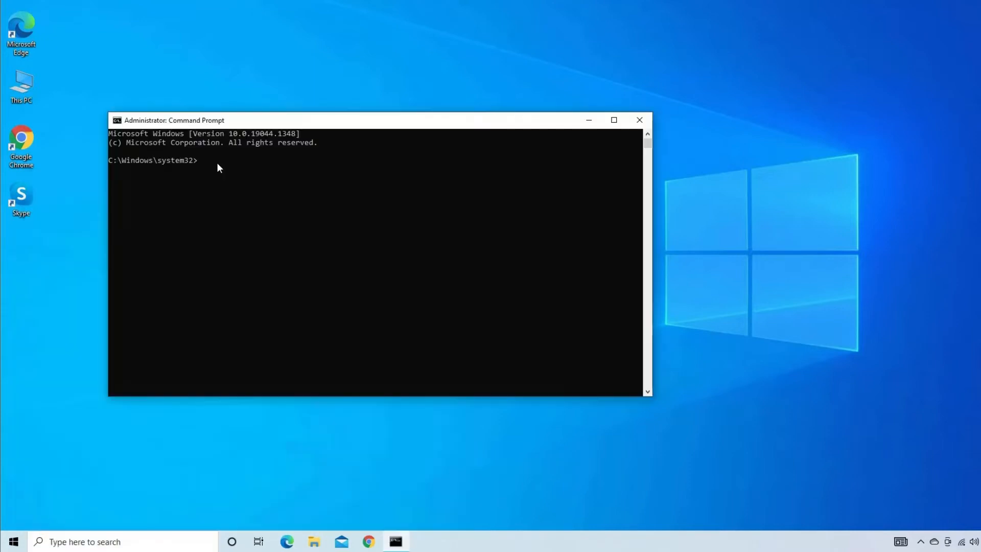
Step: Run chkdsk C: /f/r/x, which reports the volume is in use
text(ch)
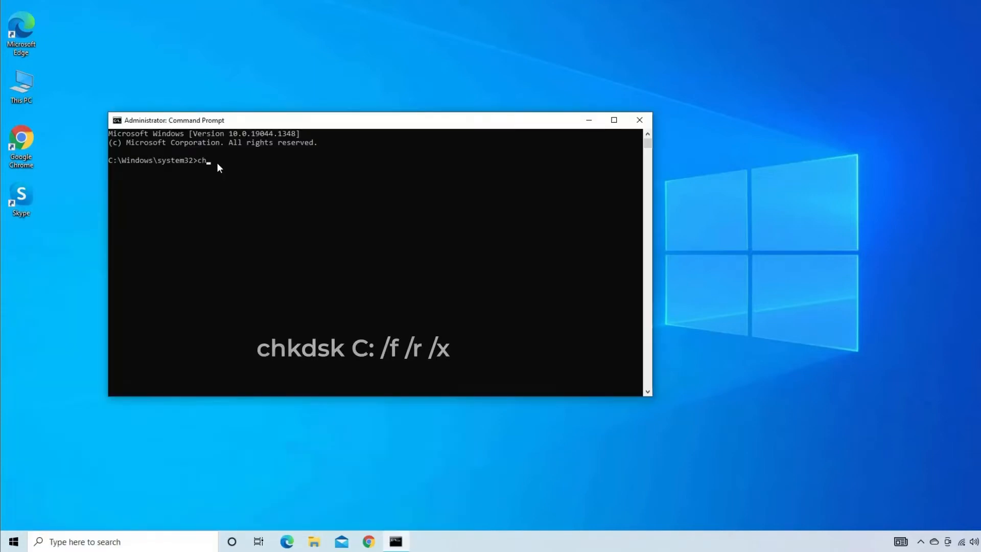
text(kdsk C: /f/r/)
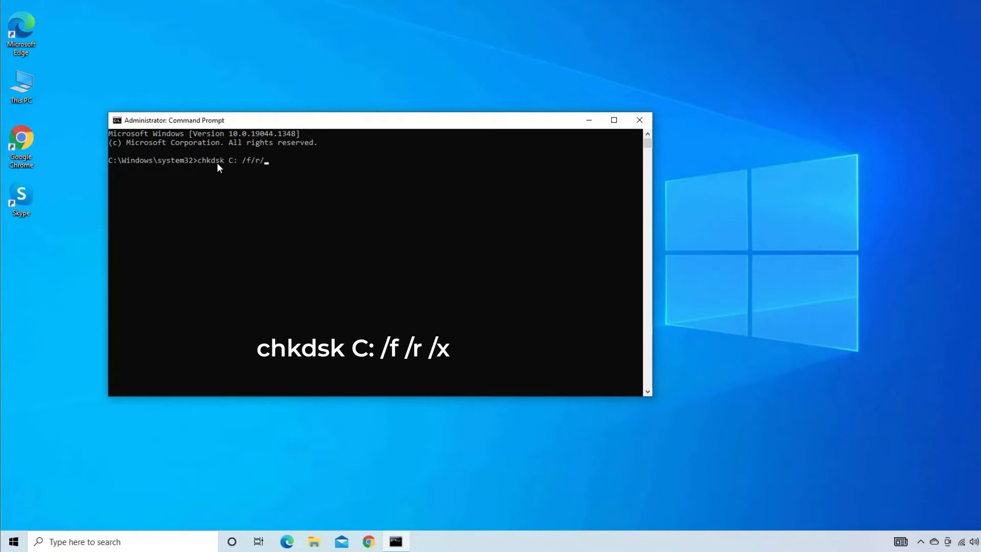
text(x)
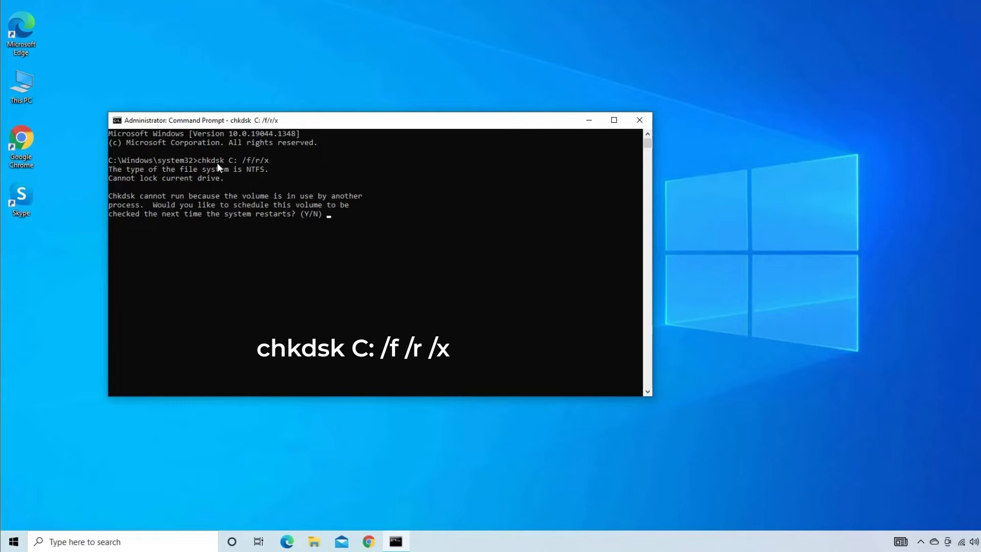
mouse_move(350, 219)
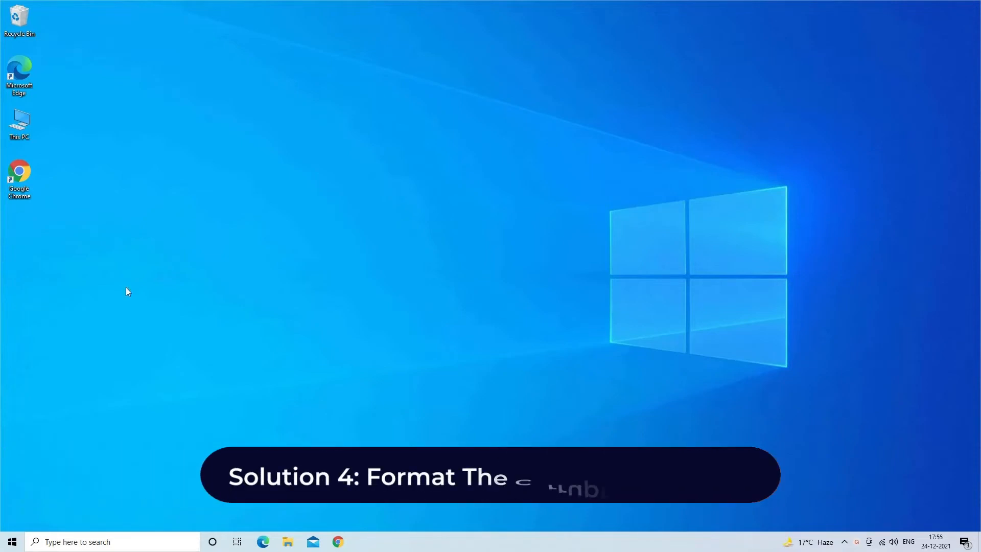
mouse_move(173, 275)
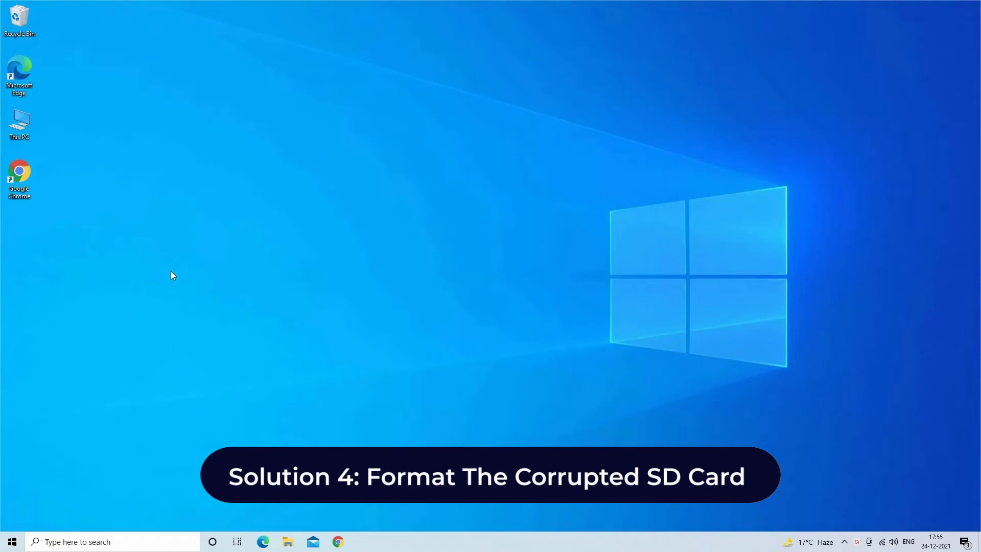
mouse_move(167, 272)
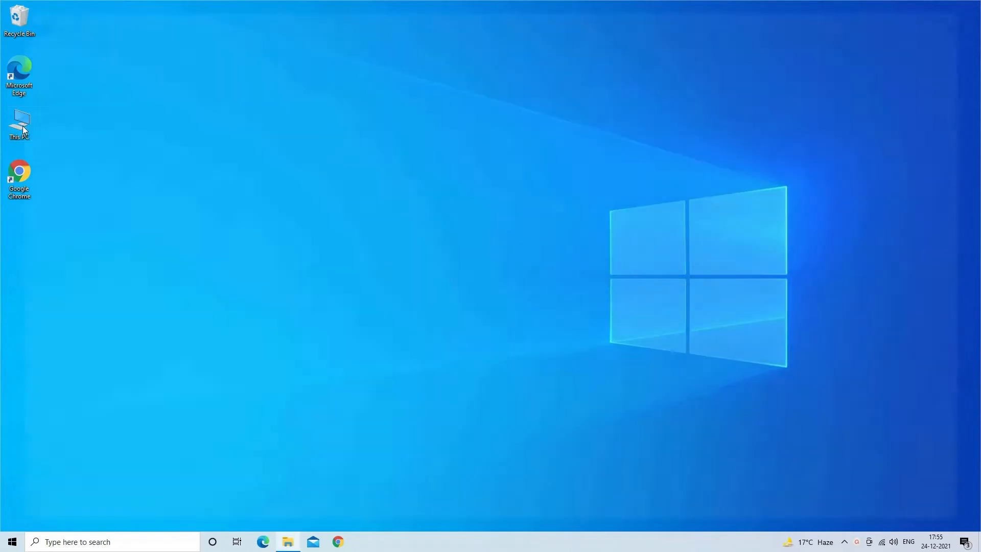
Step: Show This PC in File Explorer, listing USB Drive (H:)
double_click(18, 125)
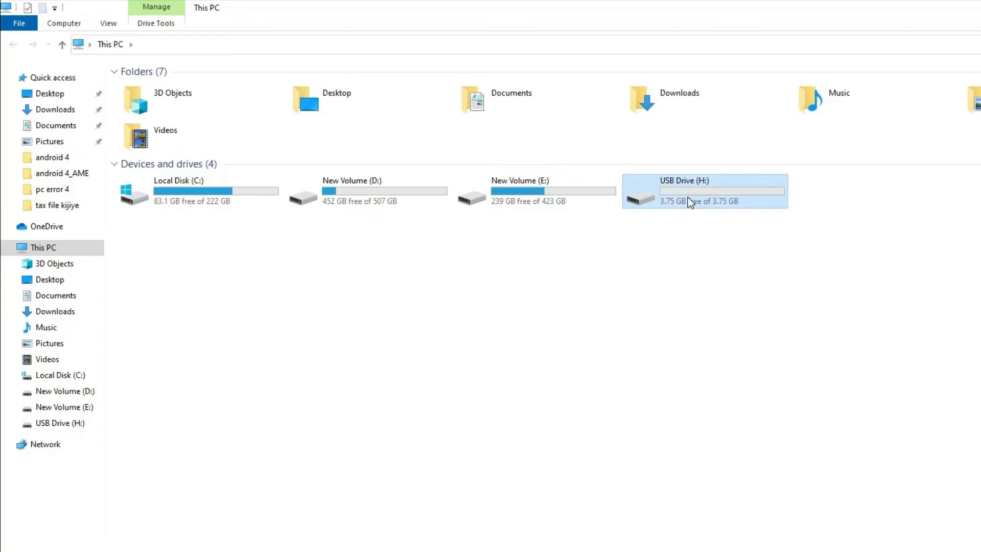
Step: Bring up the Format dialog for USB Drive (H:) from its context menu
right_click(687, 204)
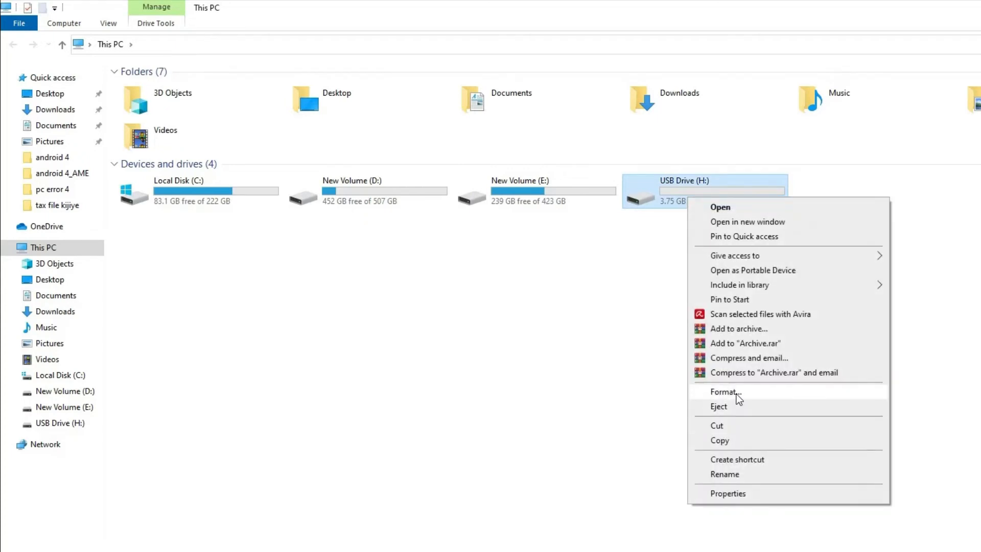
click(724, 391)
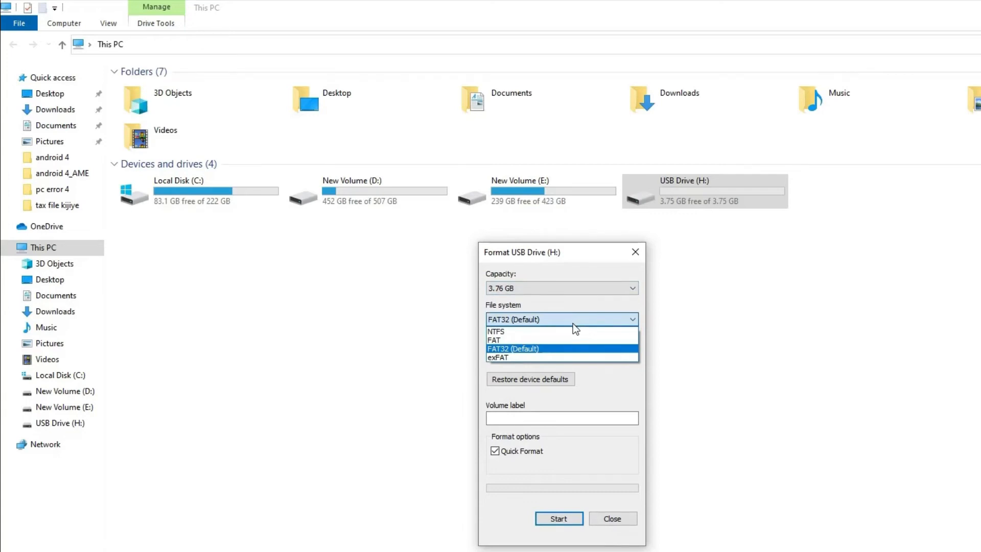
Step: Format USB Drive (H:) as NTFS, confirming the erase warning and Format Complete
click(497, 331)
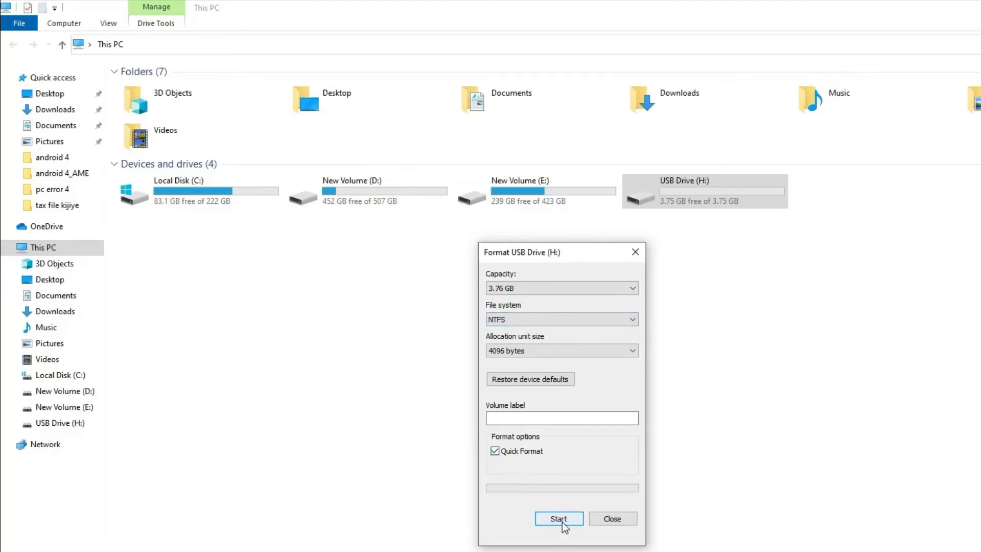
click(557, 518)
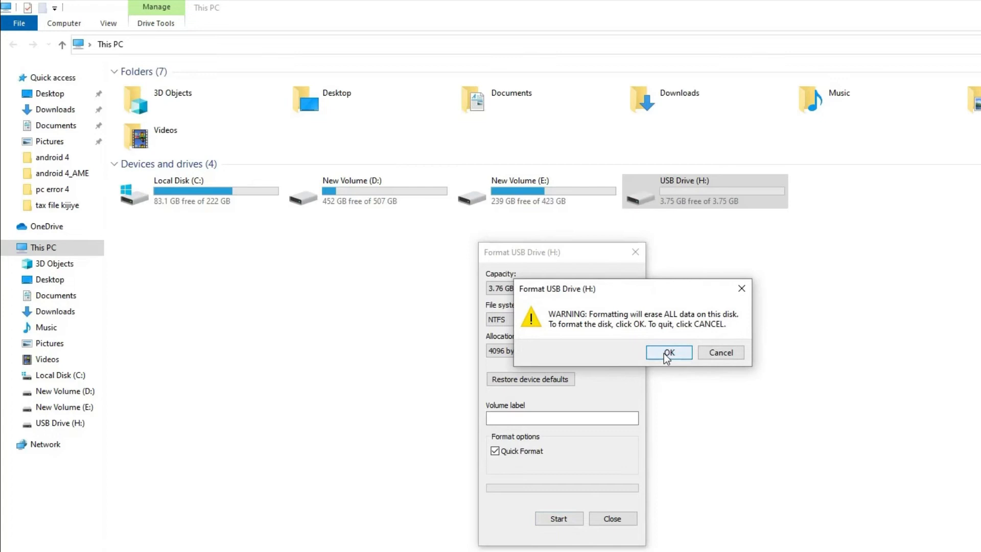
click(668, 352)
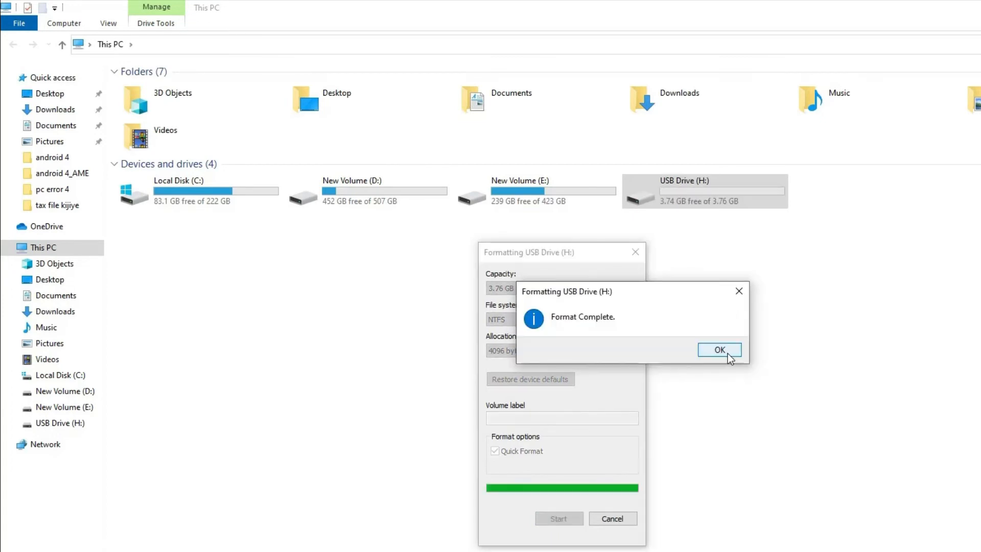
click(718, 350)
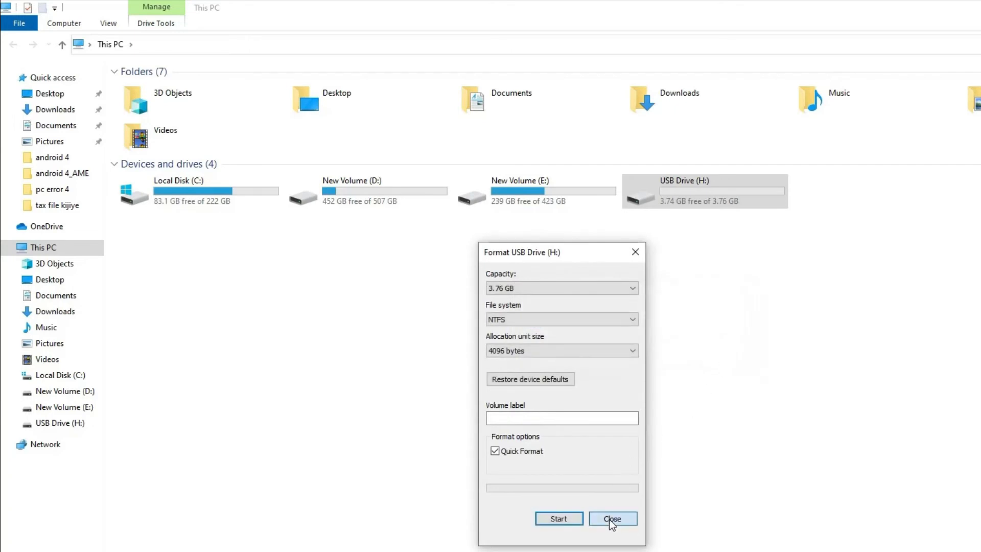
click(612, 518)
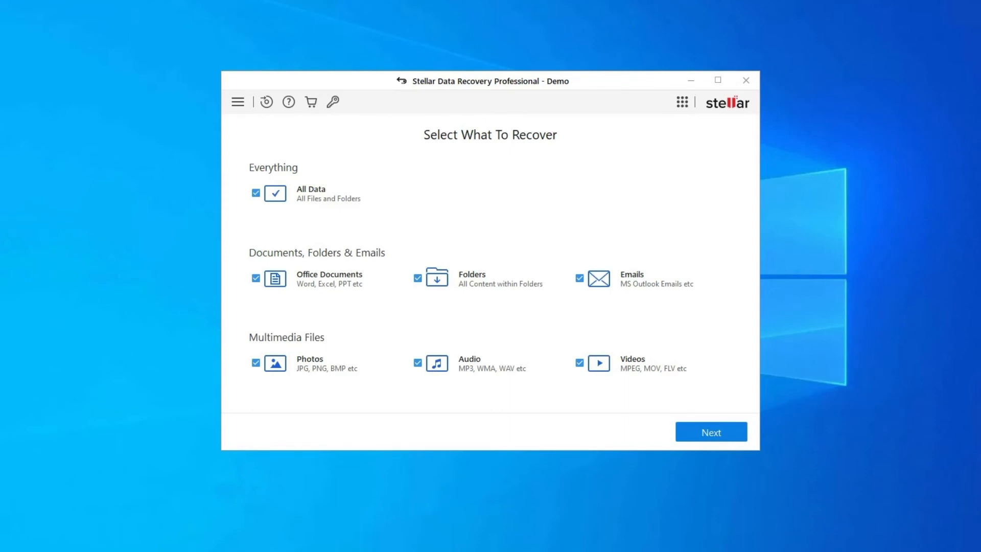
Step: Proceed with All Data and tick Local Disk (H:) as the recovery source
click(710, 431)
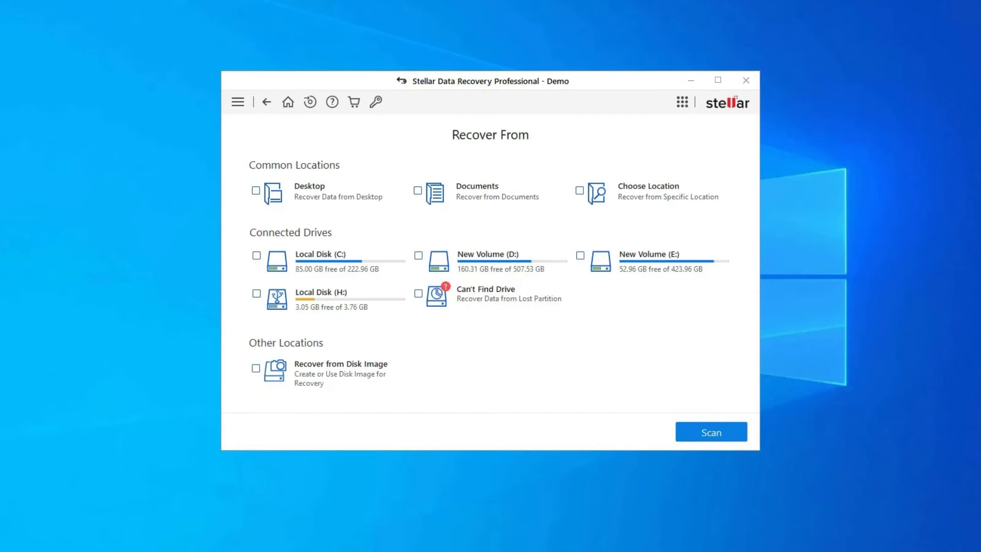
click(255, 294)
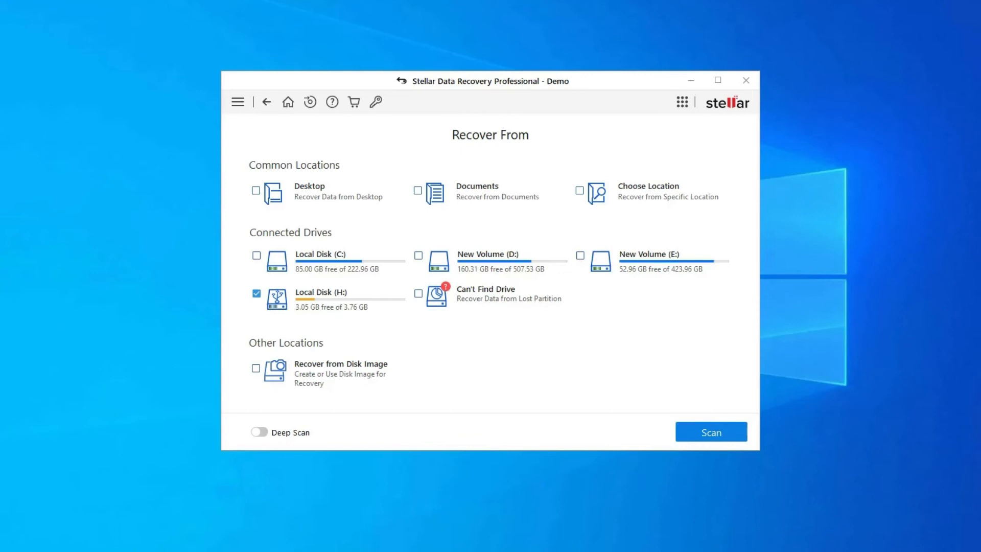
click(255, 293)
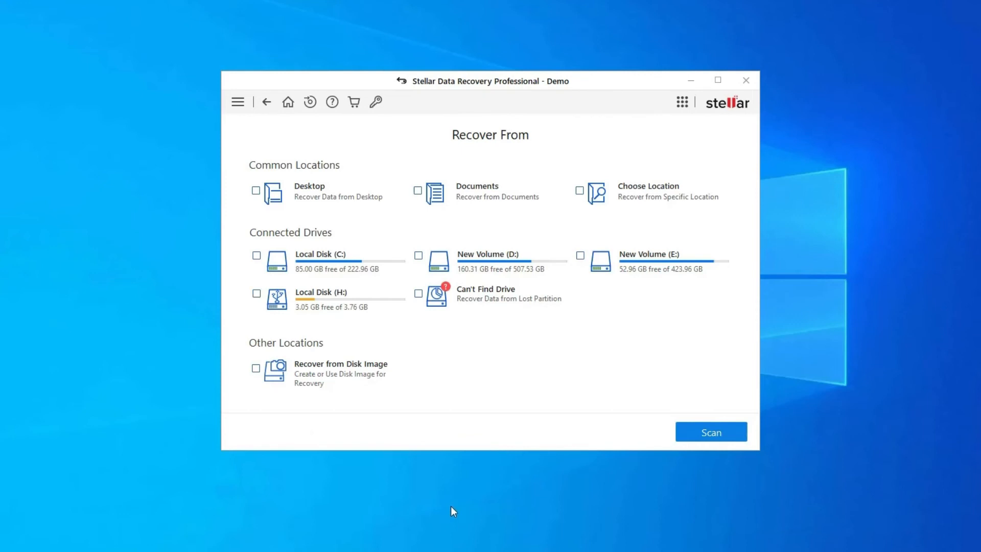
mouse_move(854, 330)
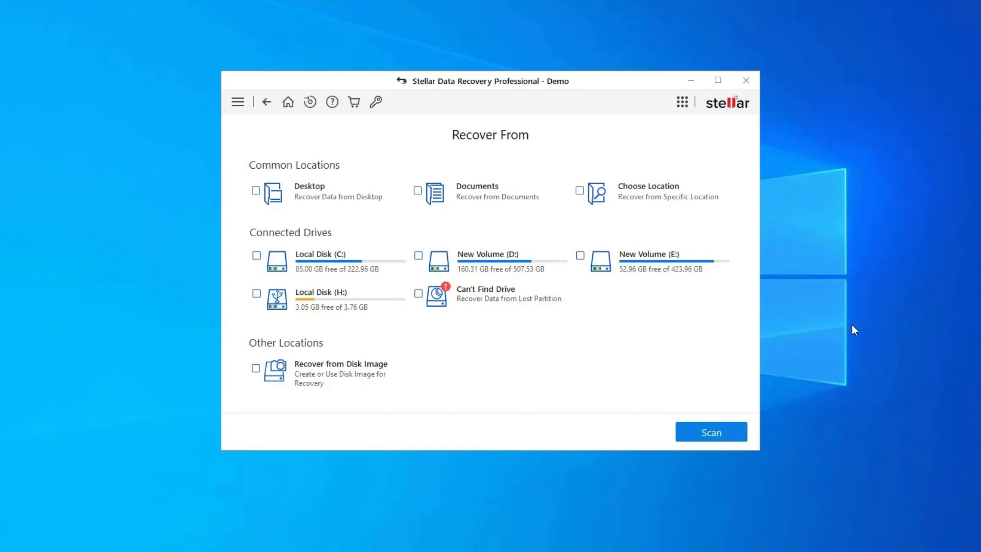
mouse_move(787, 338)
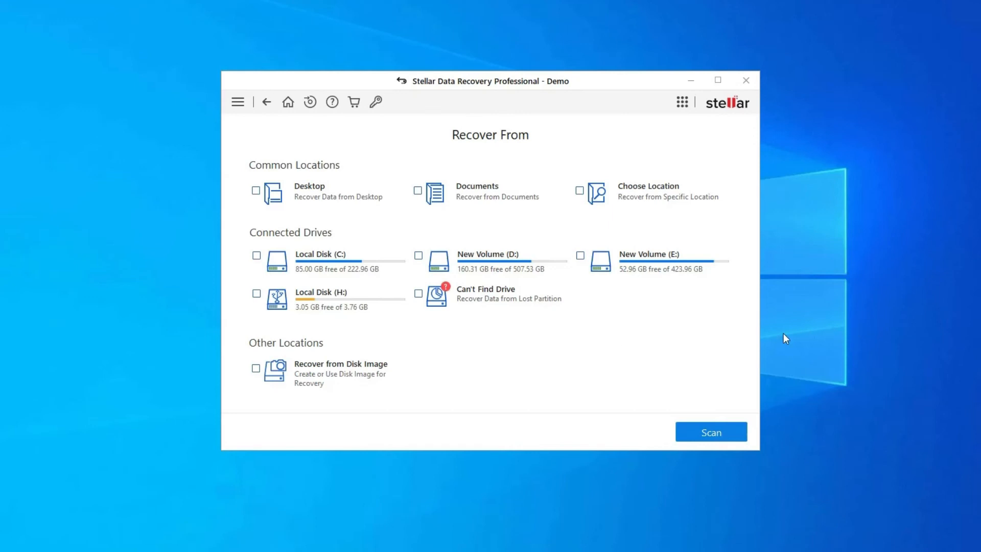
click(256, 293)
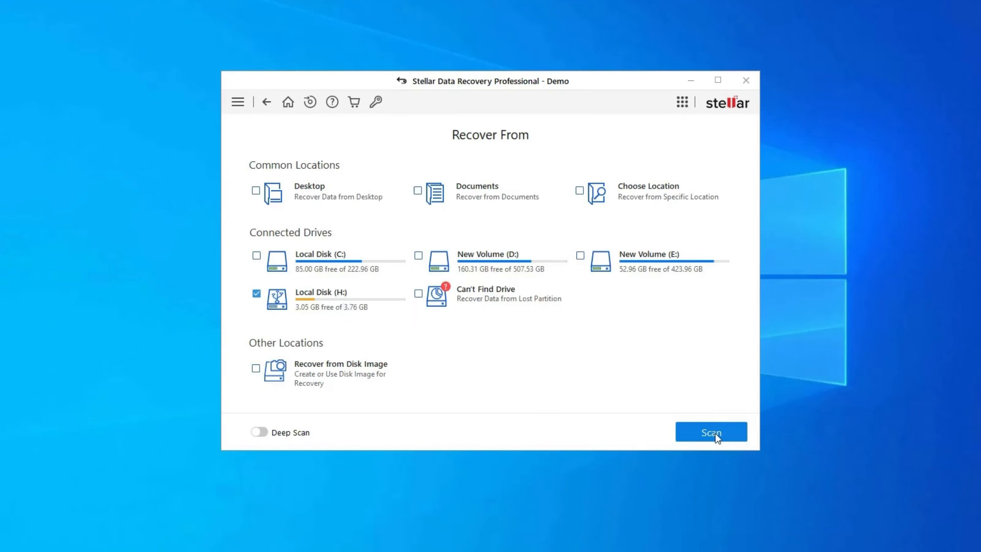
Step: Scan Local Disk (H:) and select the 689.11 MB zip archive among found files
click(712, 431)
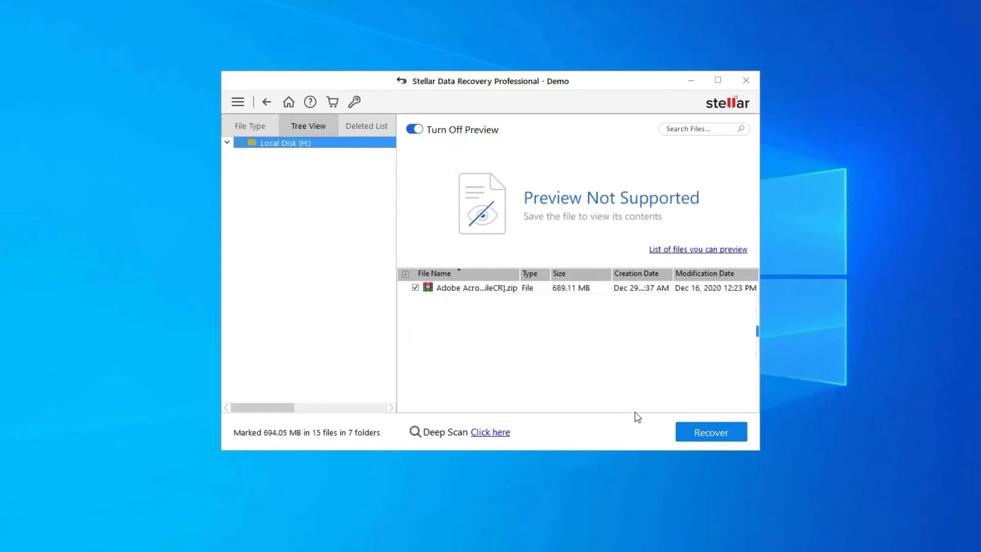
mouse_move(615, 380)
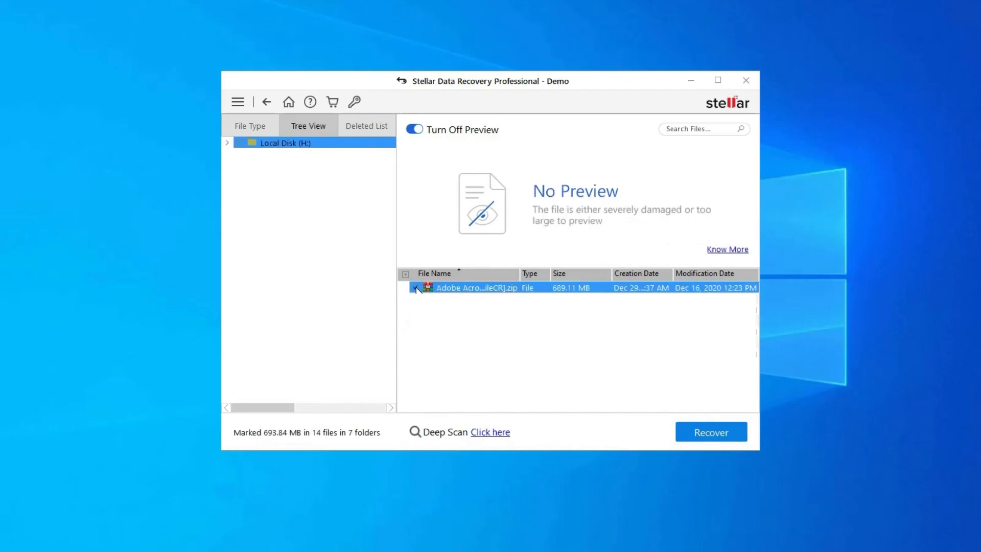
click(415, 287)
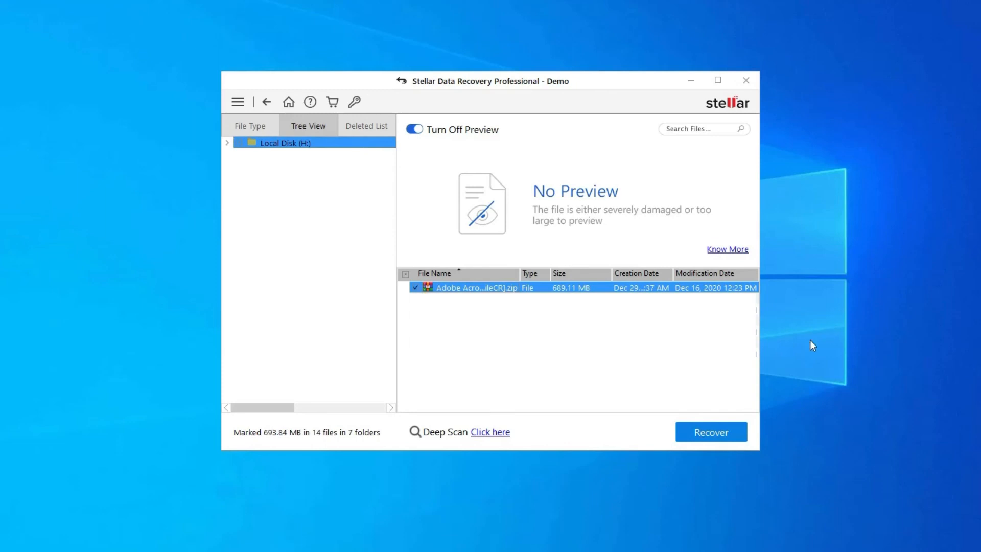